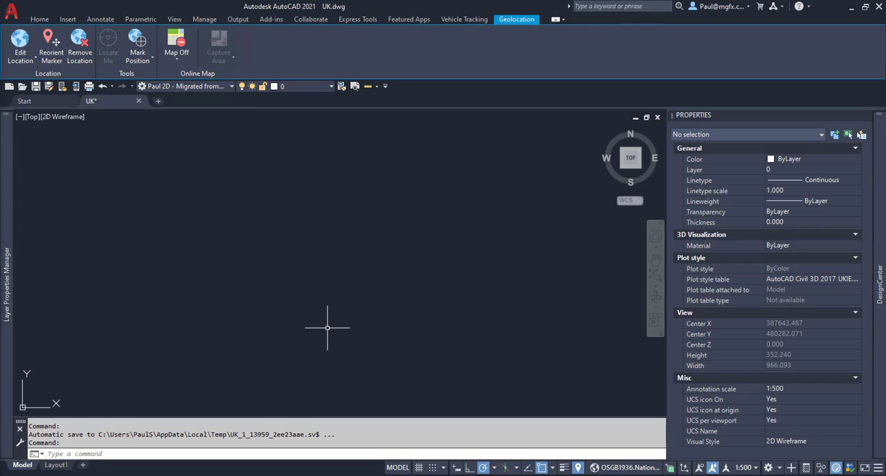
mouse_move(158, 274)
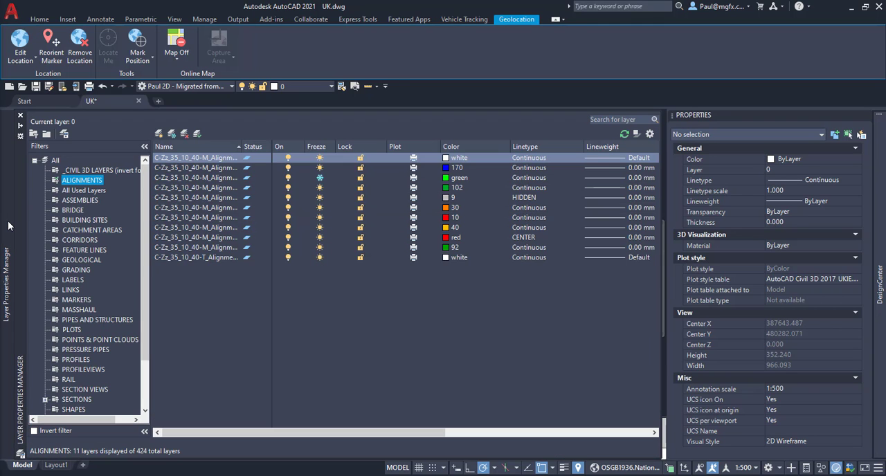
mouse_move(147, 238)
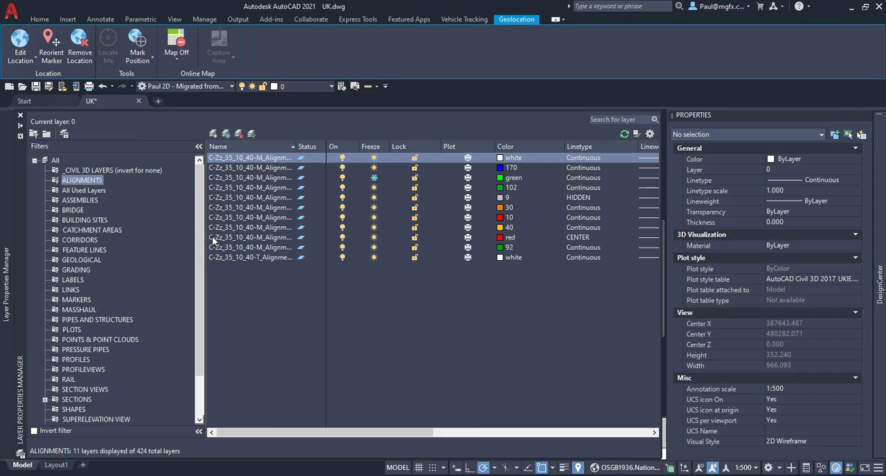
Step: Select the All filter so the Layer Properties Manager lists all 424 UK layers
right_click(56, 161)
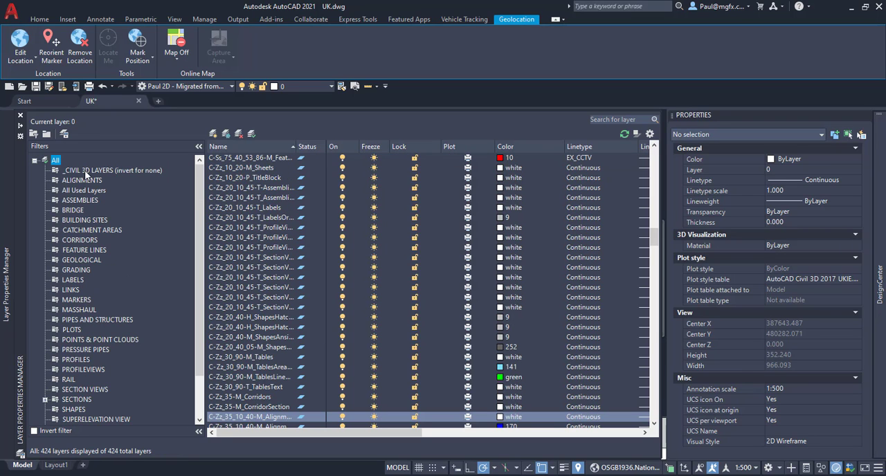
Step: Browse the Civil 3D layer groups: ALIGNMENTS, All Used, BRIDGE, CORRIDORS, GEOLOGICAL and LINKS
click(104, 170)
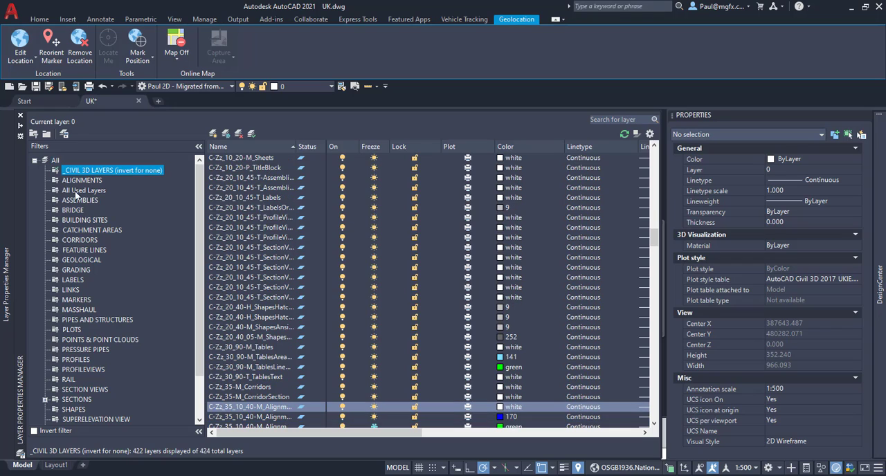
click(80, 180)
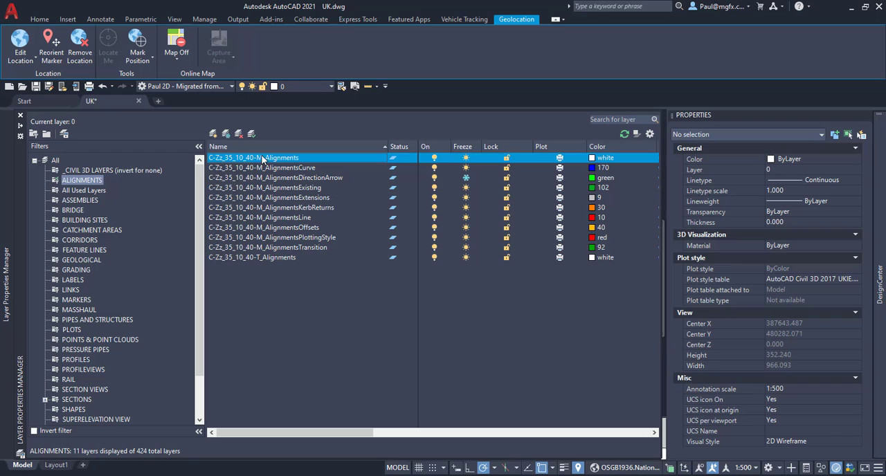
click(83, 191)
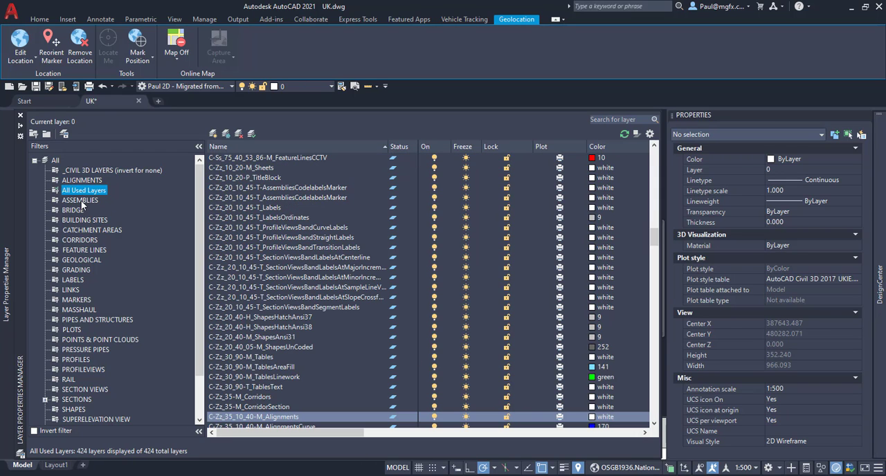
click(72, 210)
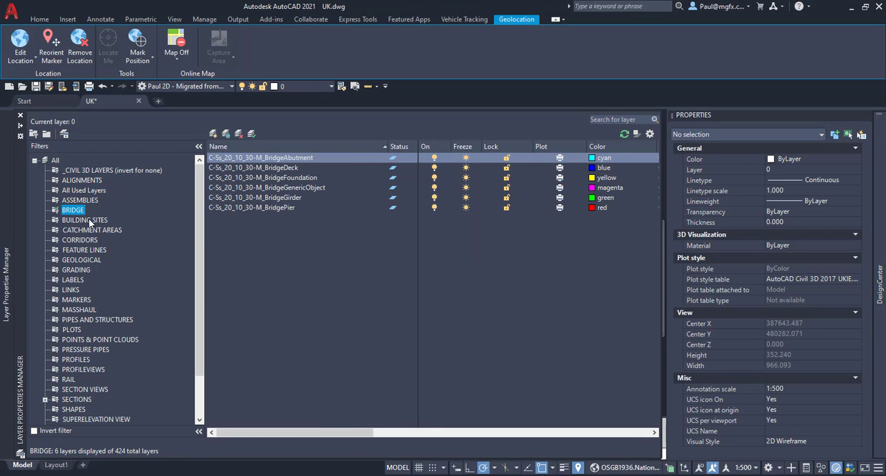
click(79, 240)
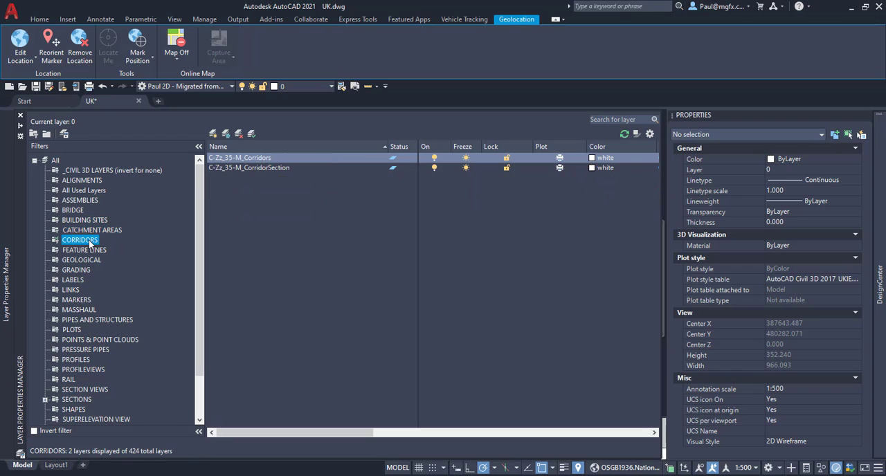
click(80, 261)
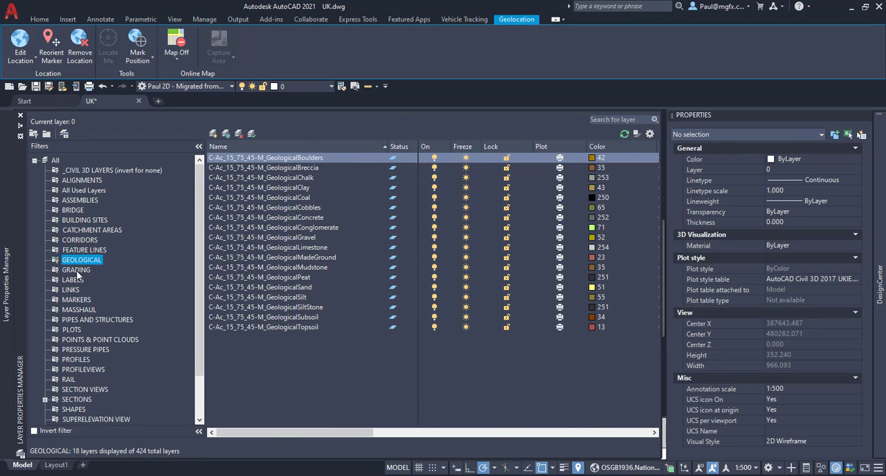
click(70, 290)
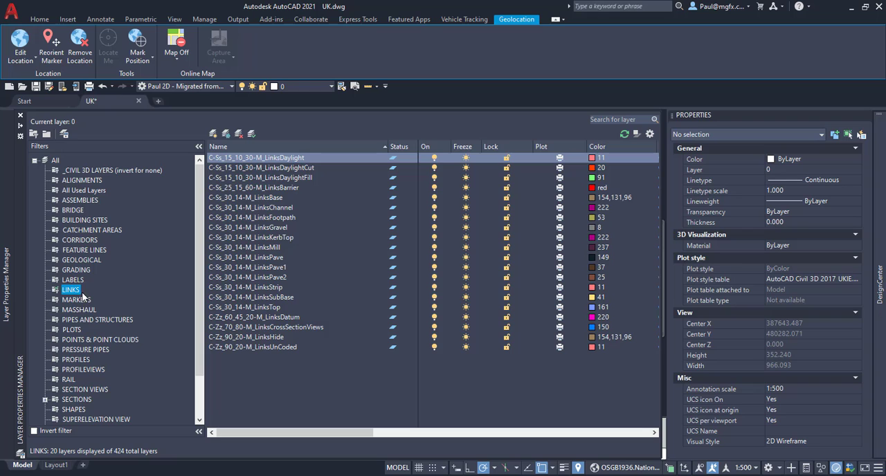
Step: Continue through MASSHAUL, pipe networks, PLOTS and point clouds, ending on the 30 PROFILEVIEWS layers
click(78, 310)
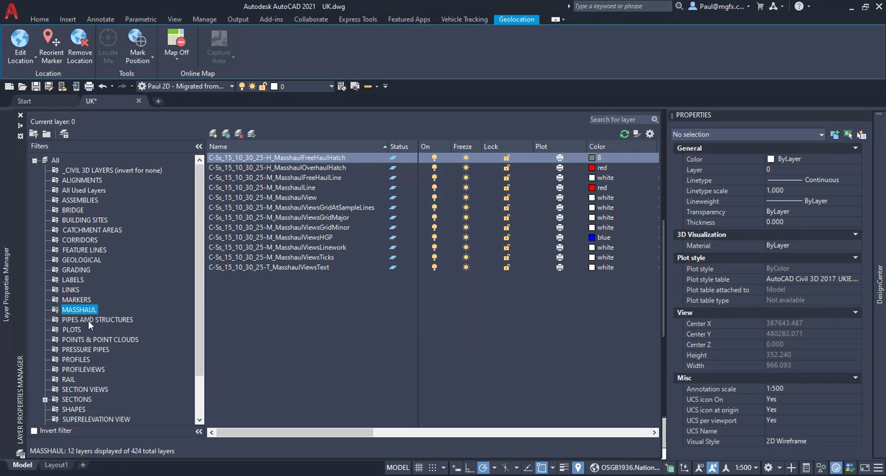
click(71, 330)
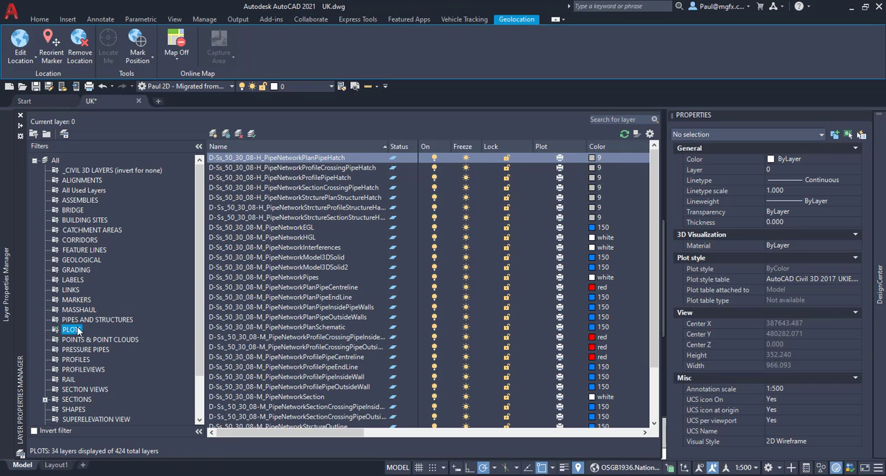
click(72, 330)
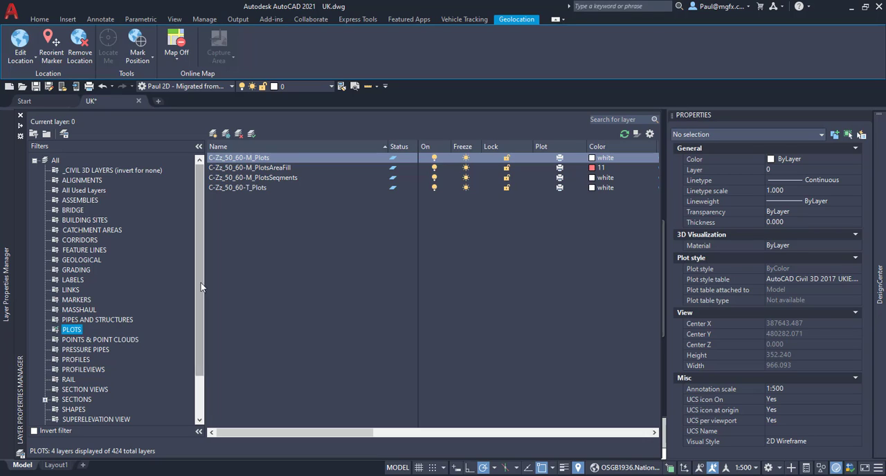
mouse_move(86, 335)
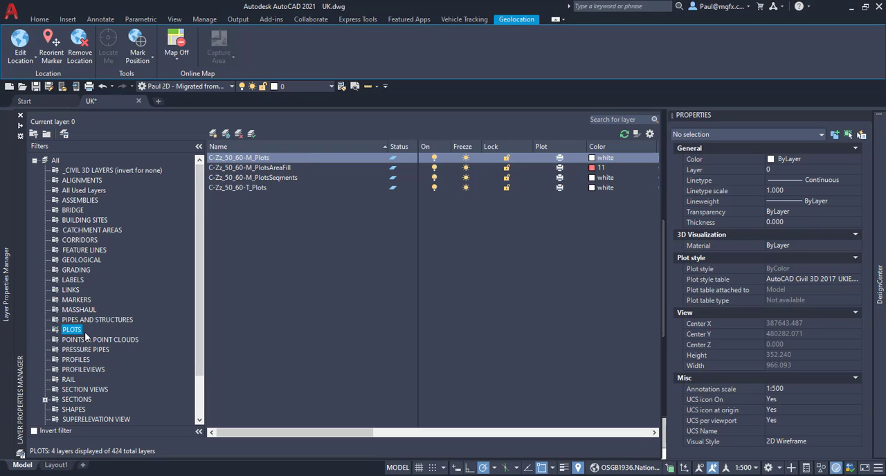
click(100, 339)
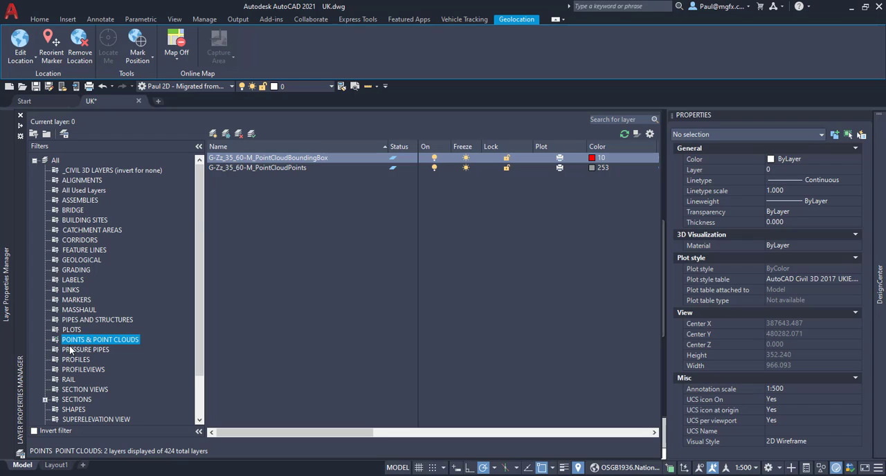
click(83, 370)
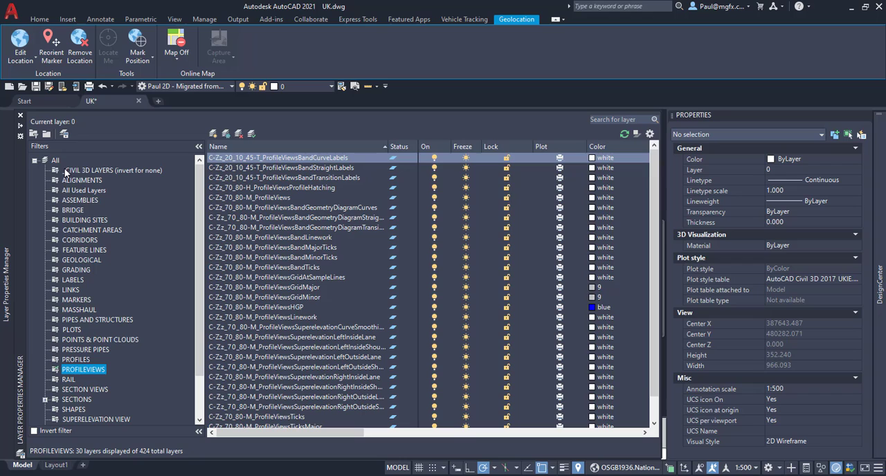
Step: Show all 424 layers, review the Navisworks Export and test layer states, then close the list
click(56, 160)
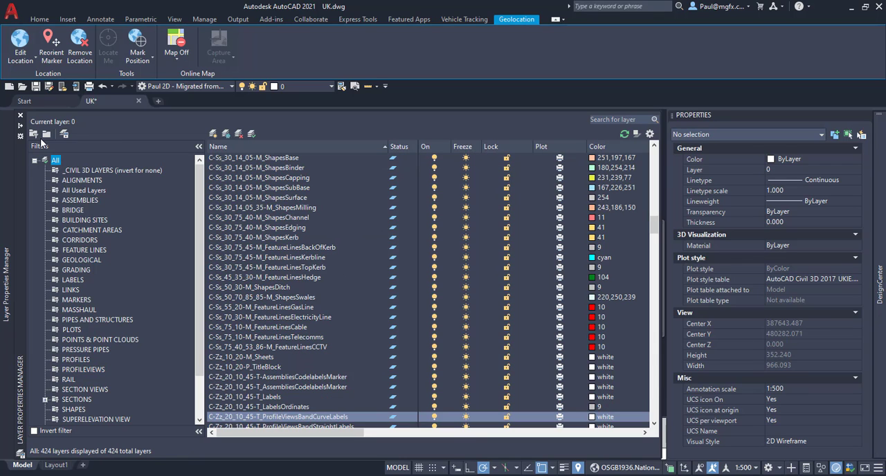
mouse_move(61, 136)
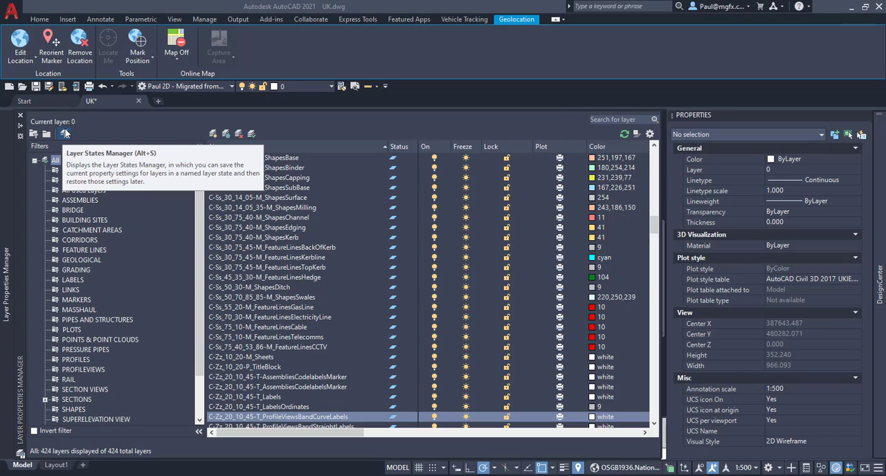
click(64, 133)
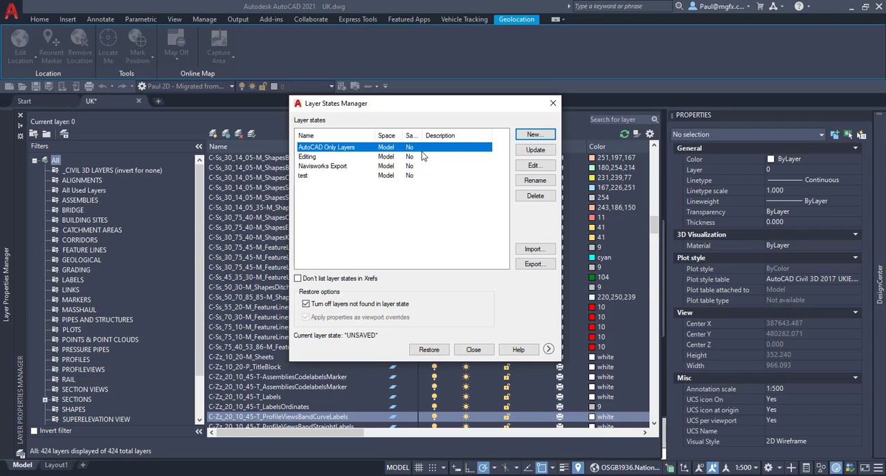
mouse_move(381, 157)
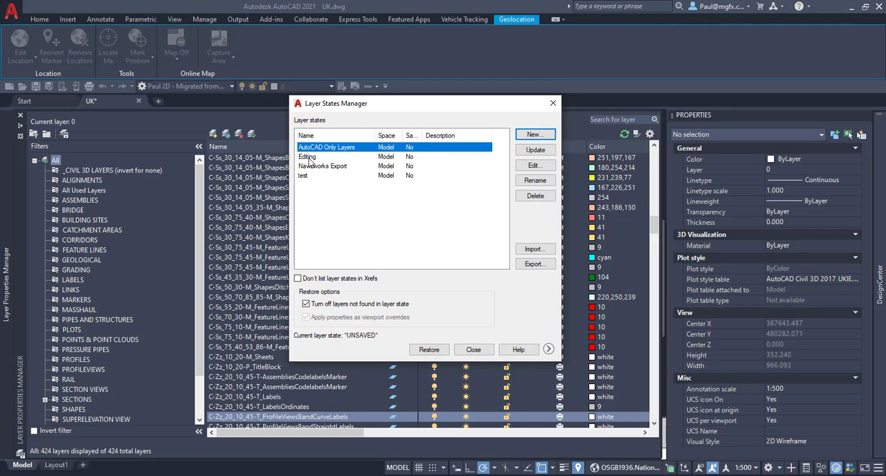
click(322, 166)
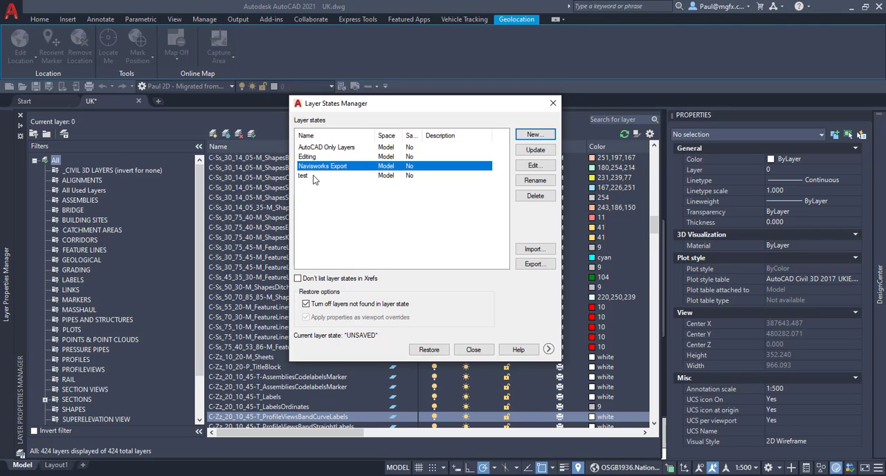
click(302, 175)
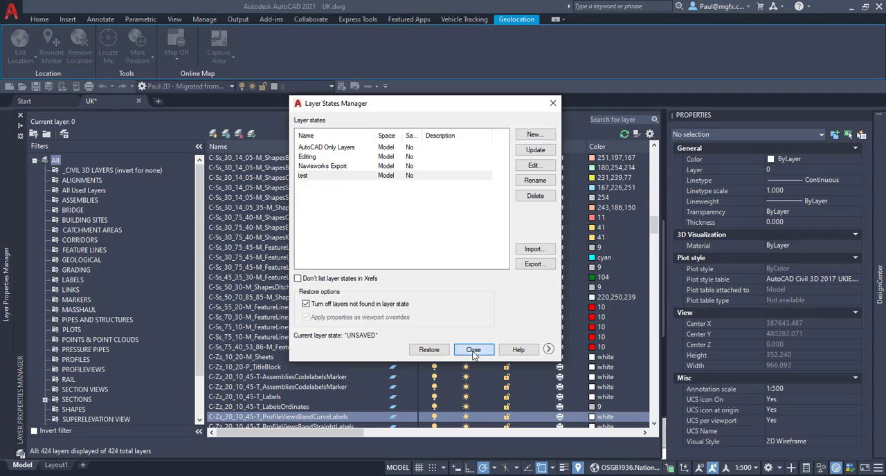
click(474, 349)
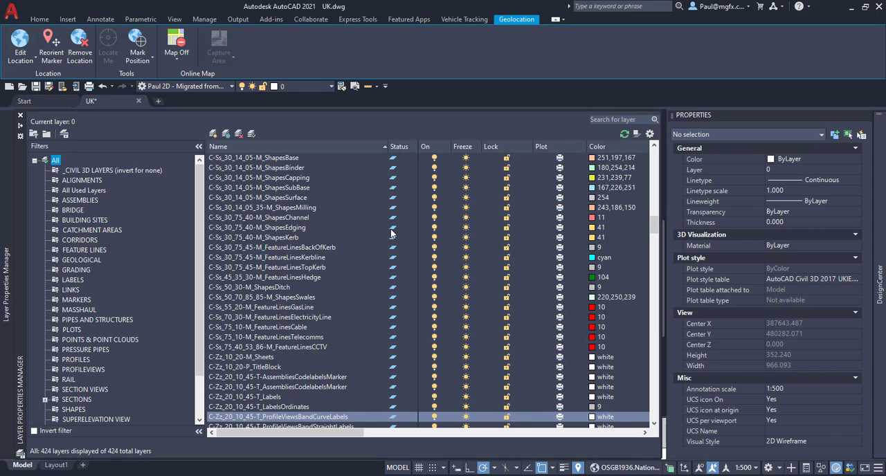
mouse_move(51, 199)
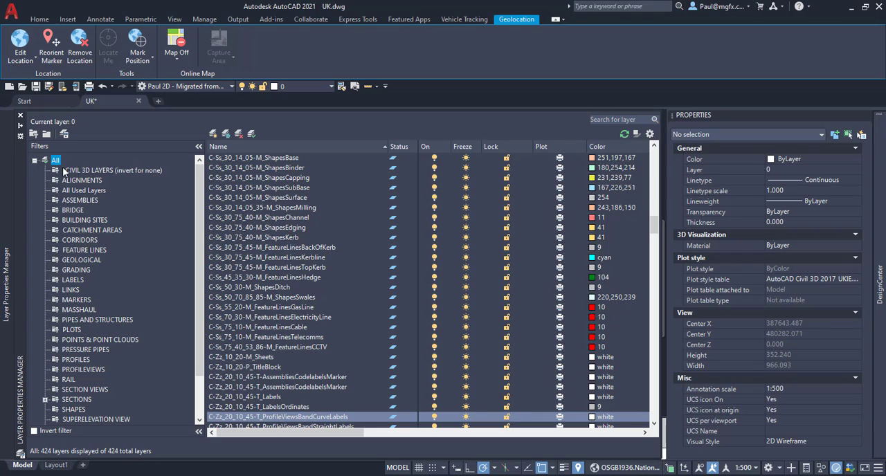
right_click(56, 161)
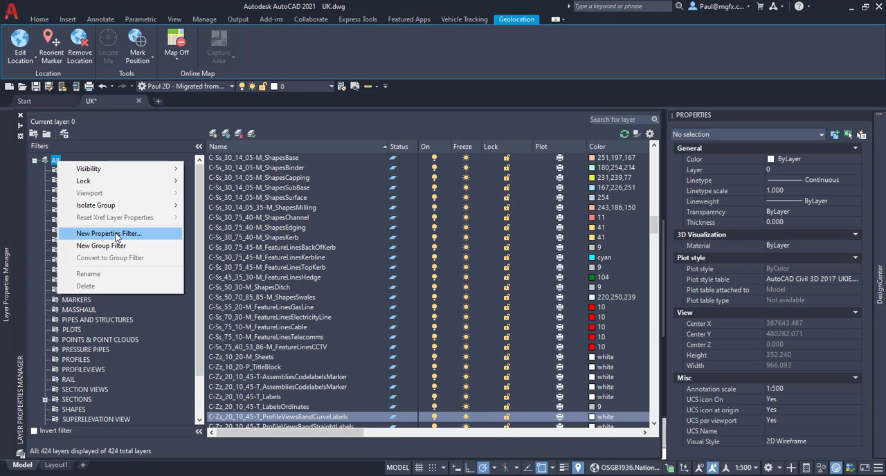
click(64, 134)
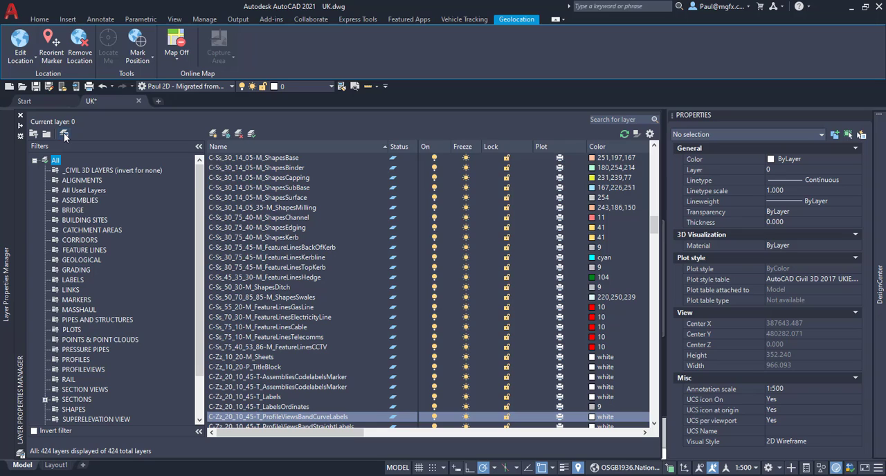
Step: Reopen the UK drawing's Layer States Manager and close it again
click(64, 132)
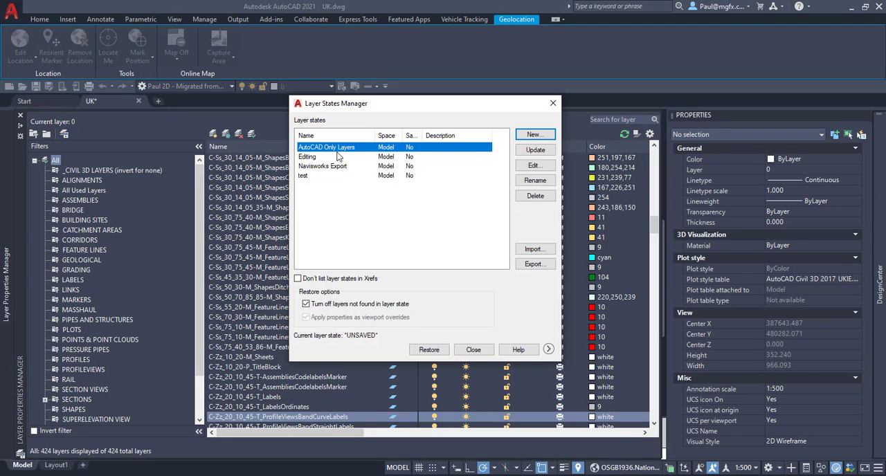
mouse_move(552, 102)
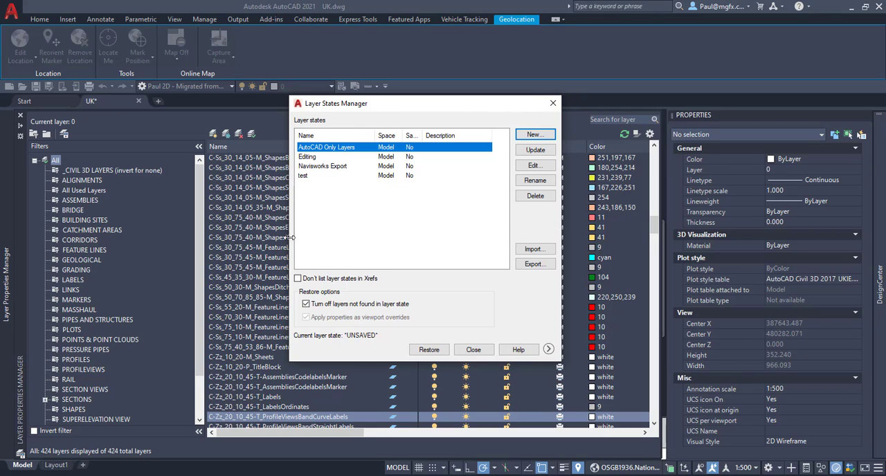
mouse_move(552, 102)
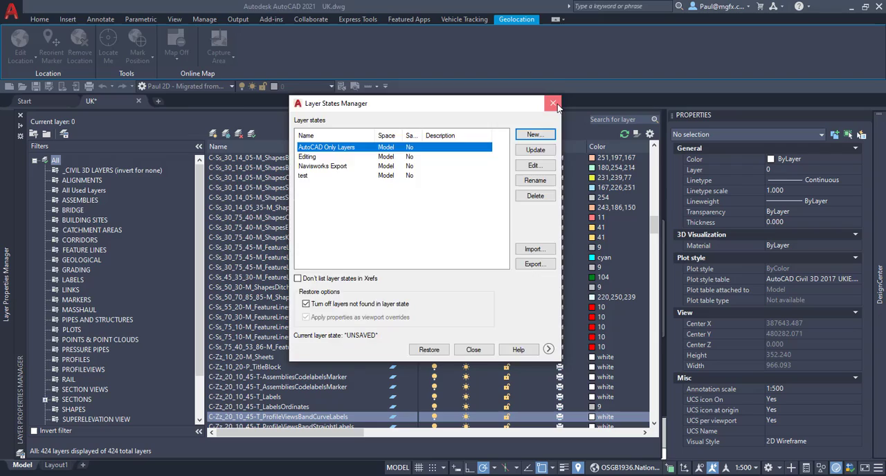
click(552, 102)
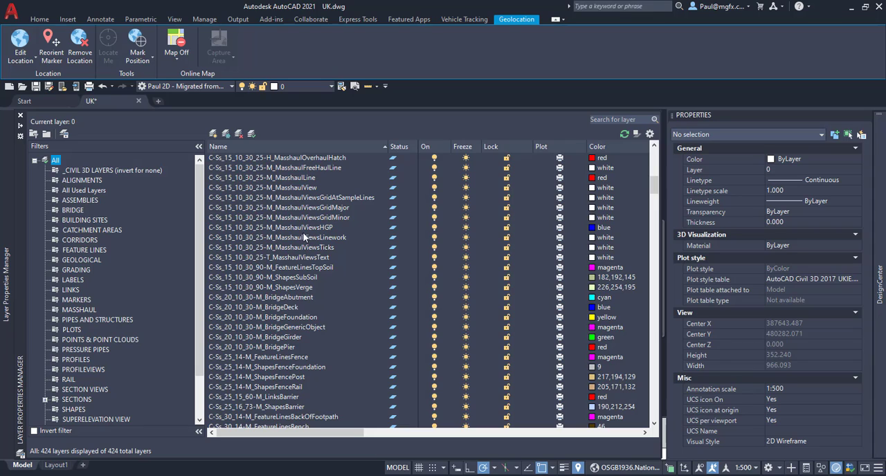
mouse_move(113, 216)
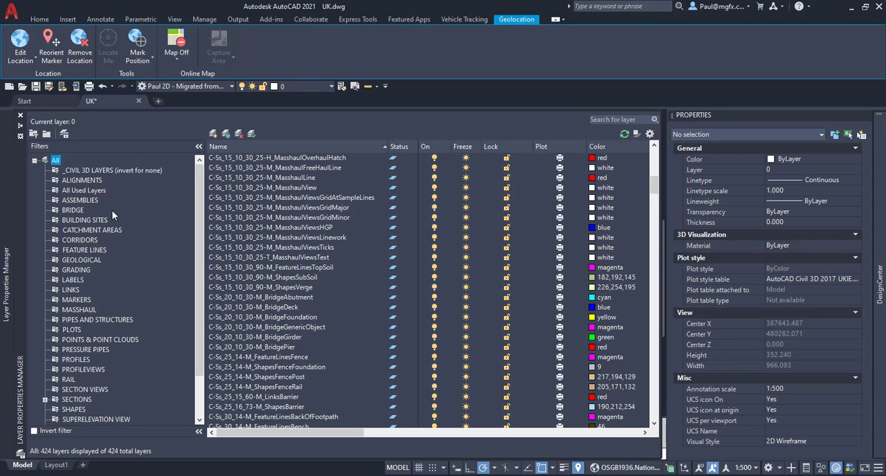
mouse_move(88, 210)
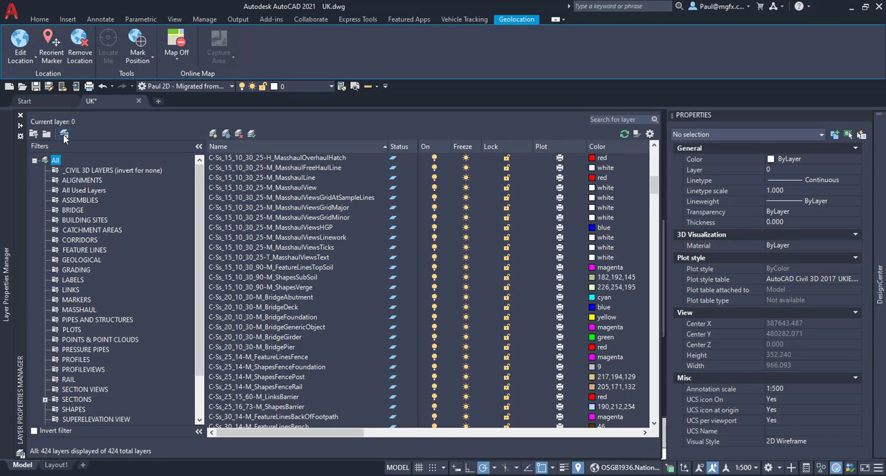
mouse_move(311, 188)
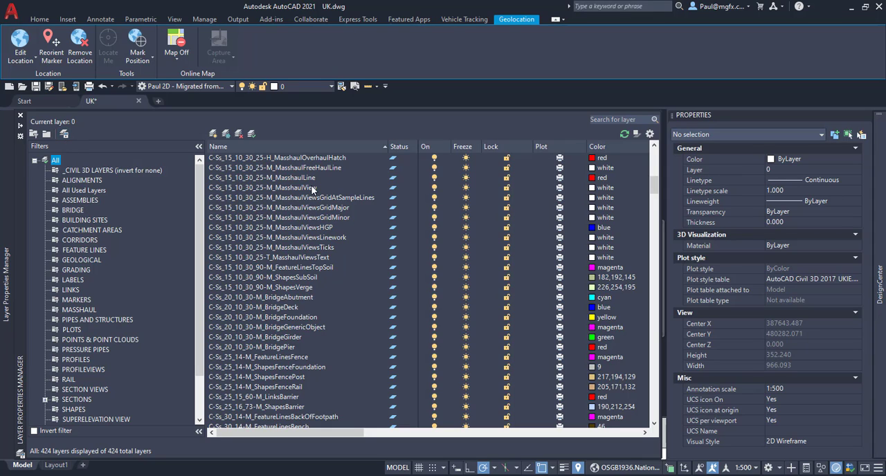
mouse_move(274, 263)
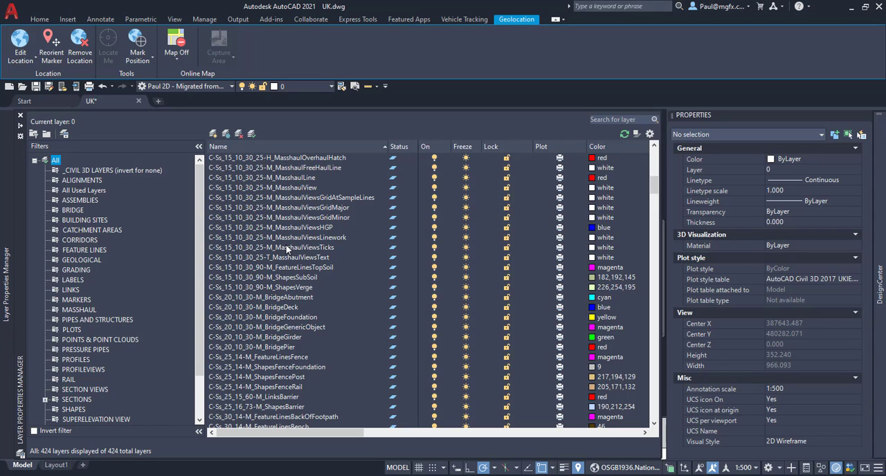
mouse_move(224, 227)
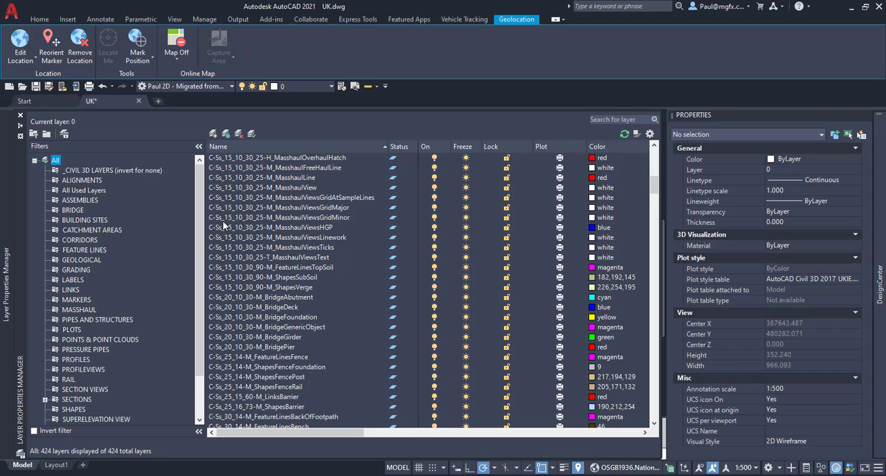
mouse_move(270, 196)
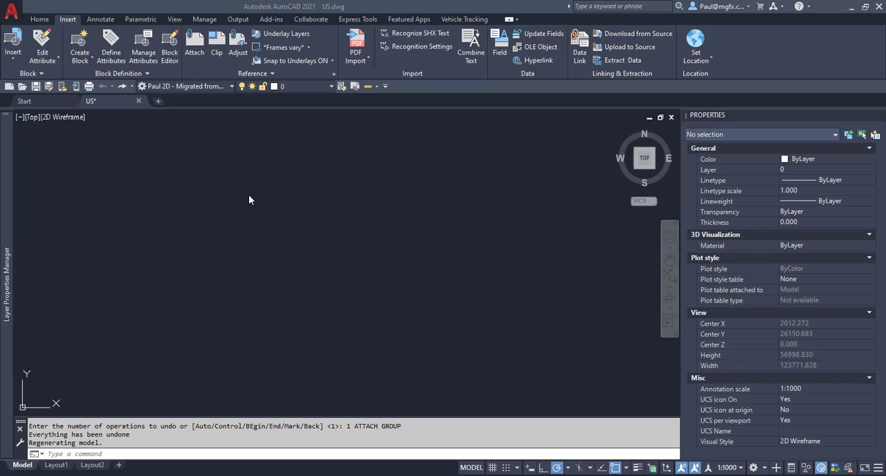
mouse_move(7, 235)
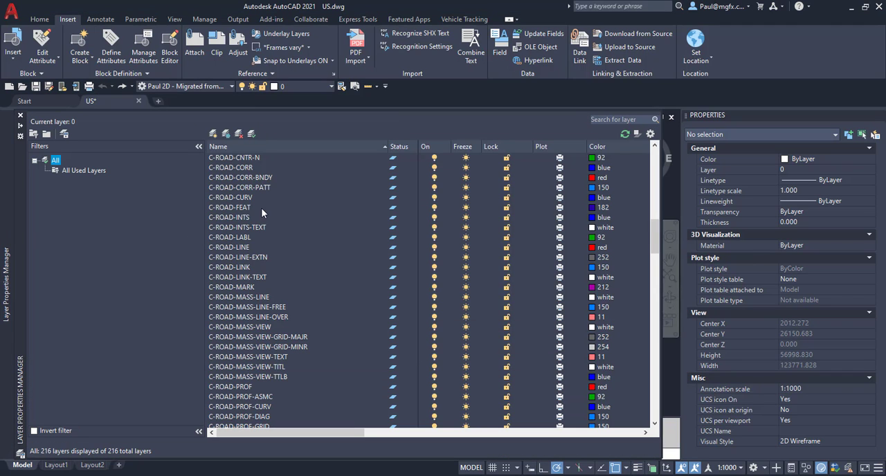
Step: Scroll the US drawing's 216 layers and check the All filter's options
scroll(down, 3)
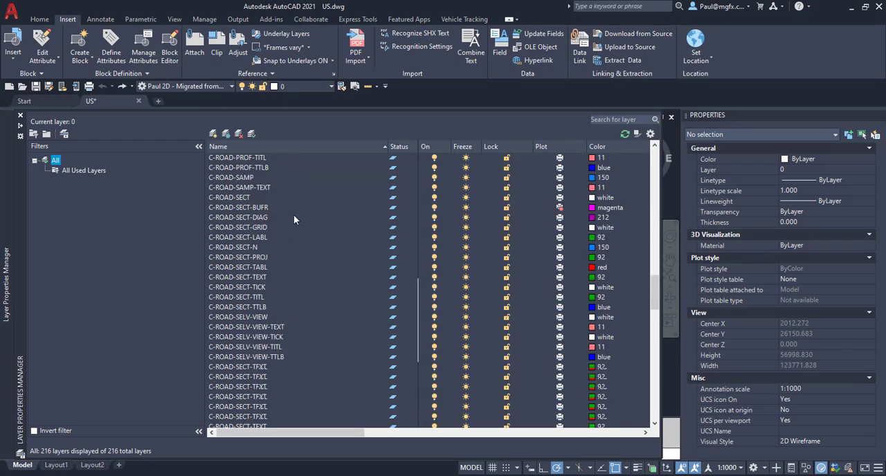
scroll(down, 3)
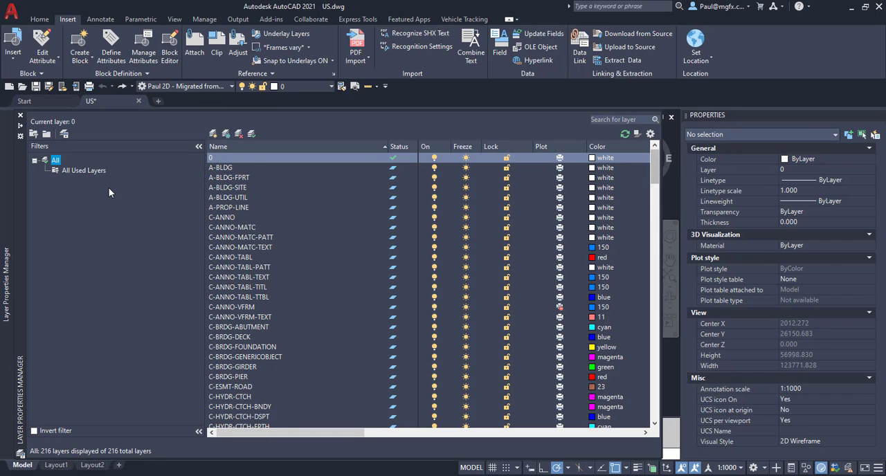
right_click(83, 171)
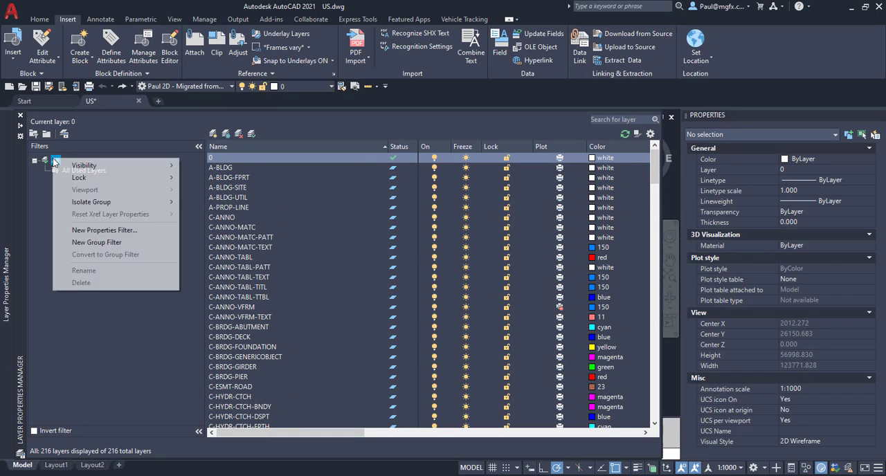
mouse_move(44, 206)
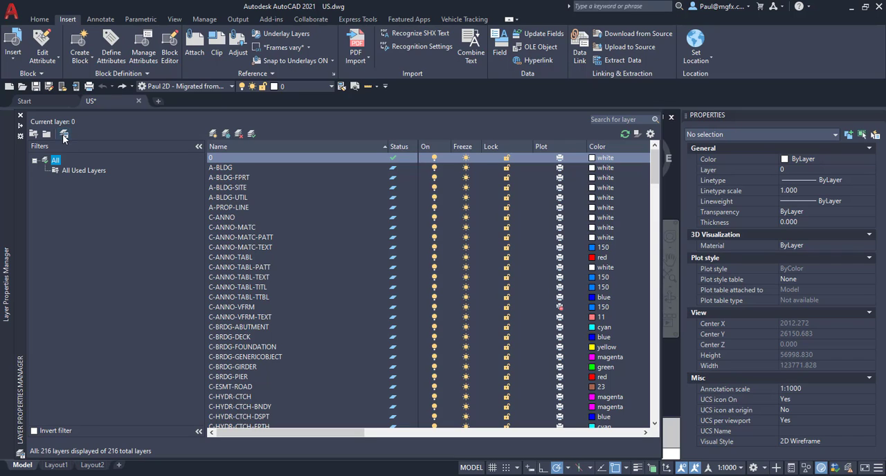
scroll(down, 3)
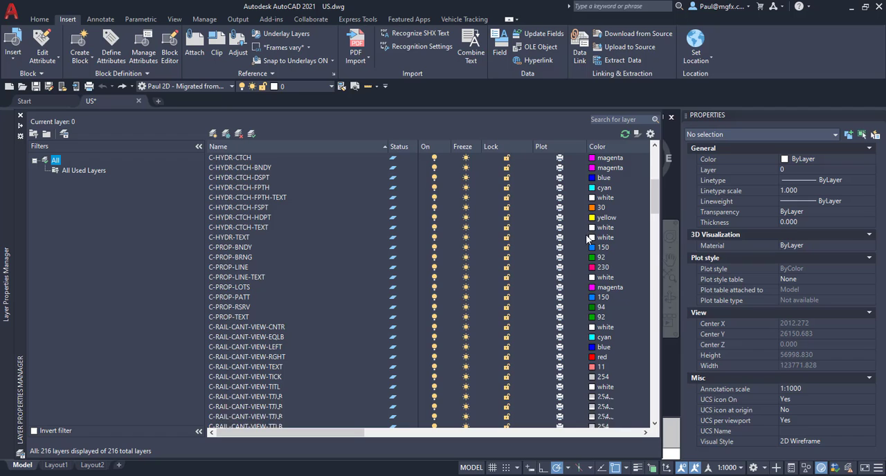
scroll(down, 3)
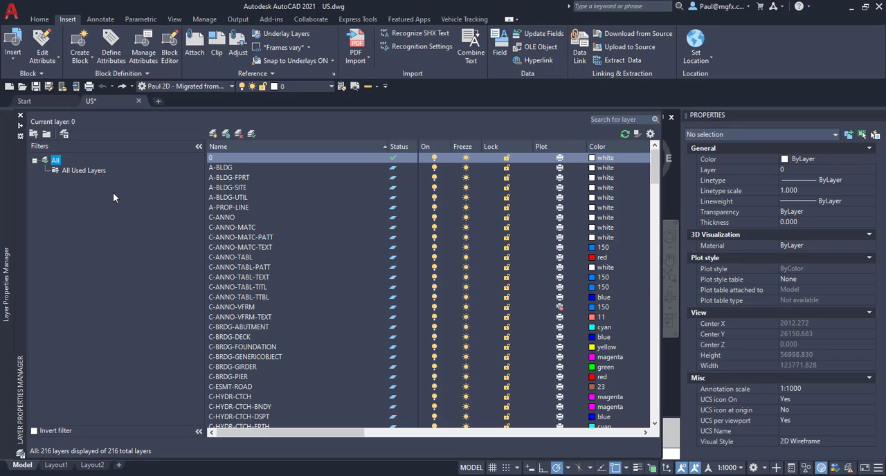
mouse_move(55, 160)
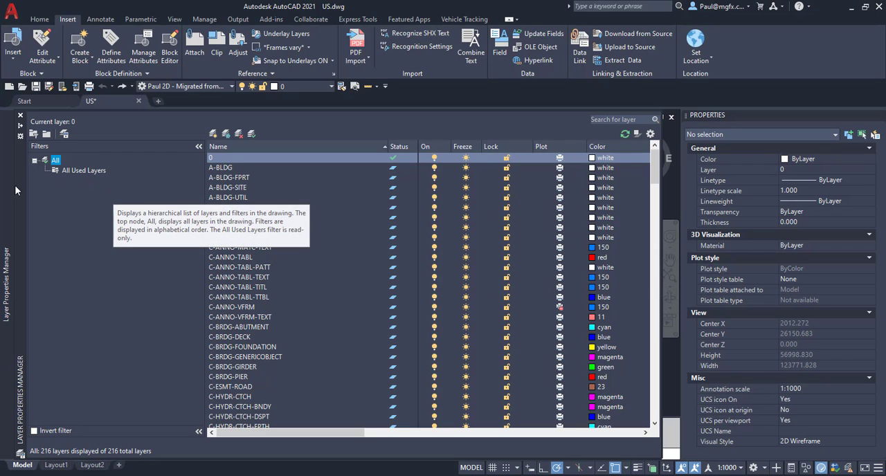
mouse_move(65, 133)
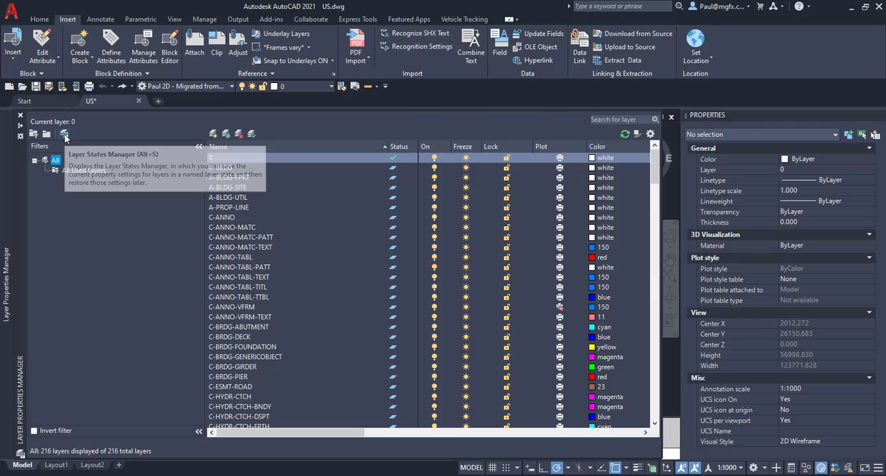
Step: Check that the US drawing's Layer States Manager is empty, then close it
click(64, 133)
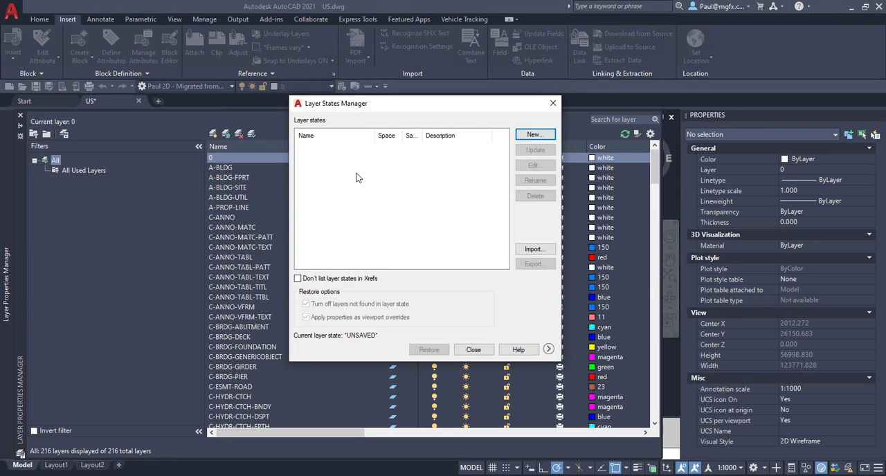
mouse_move(552, 102)
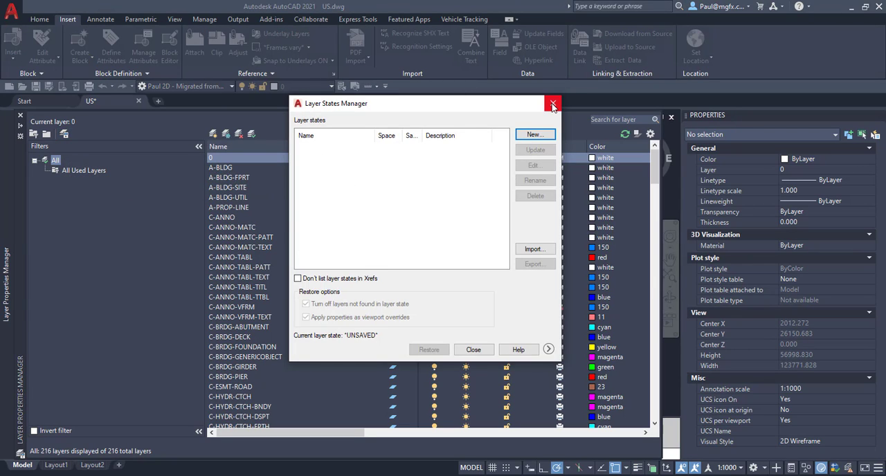
click(552, 102)
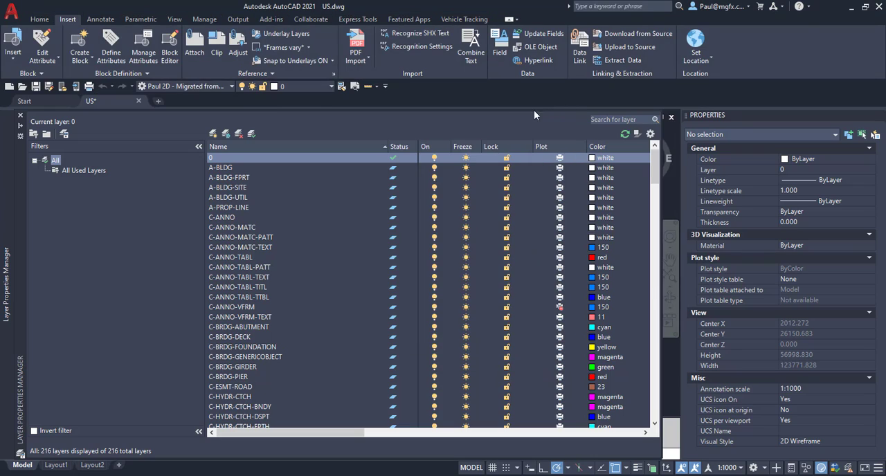
mouse_move(301, 118)
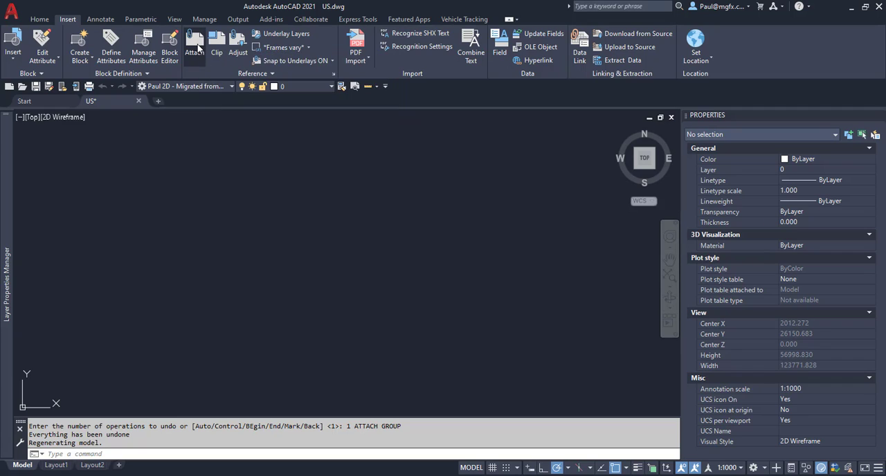
Step: Attach UK.dwg as an external reference with the default placement settings
click(194, 41)
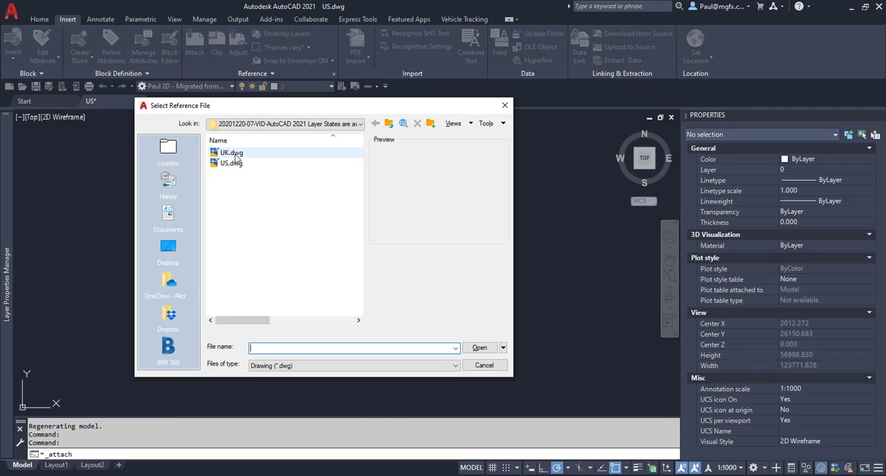
click(231, 152)
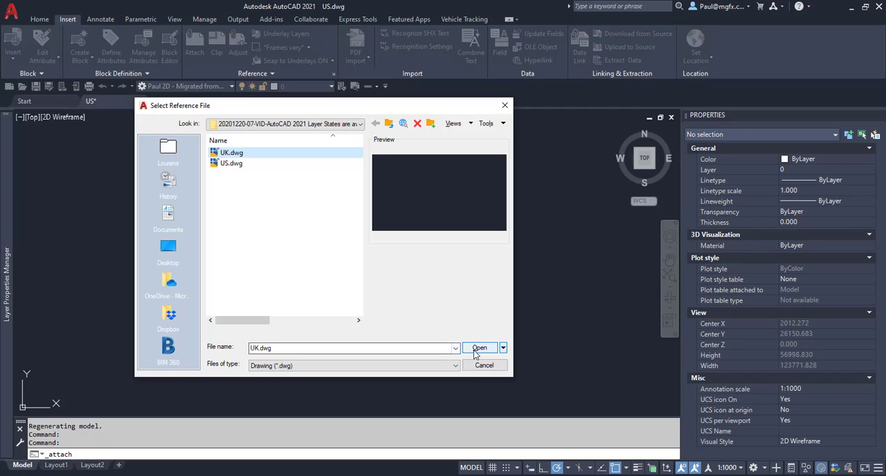
click(479, 347)
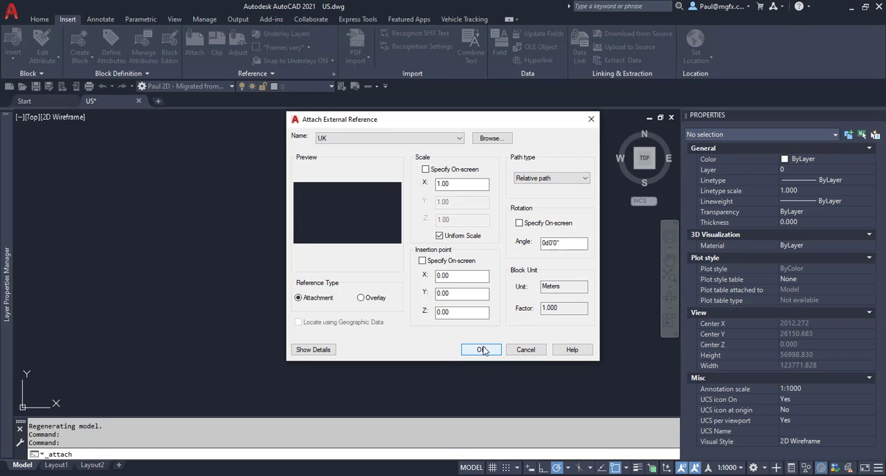
click(479, 349)
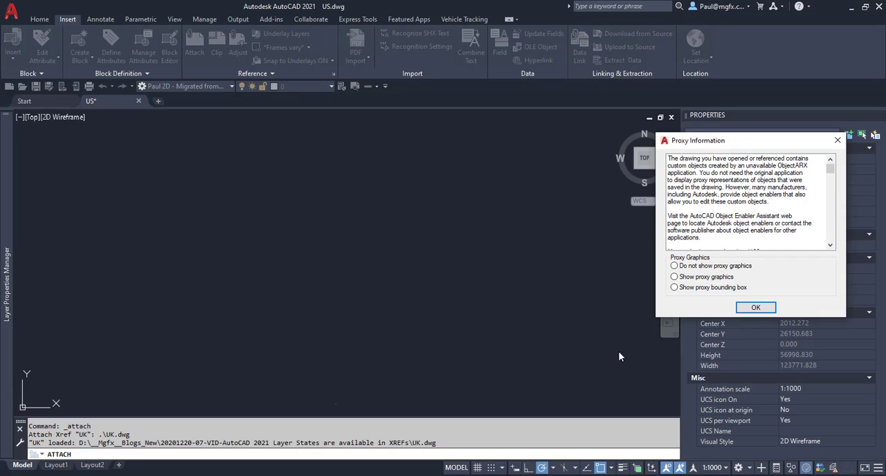
click(756, 307)
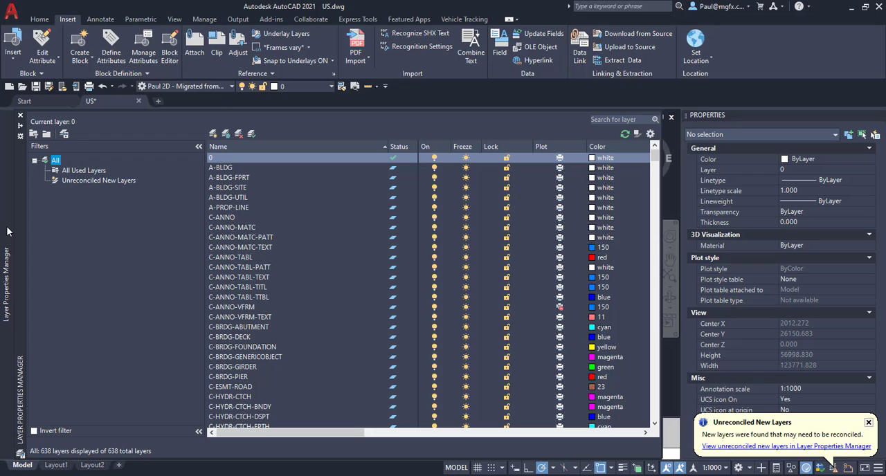
mouse_move(330, 213)
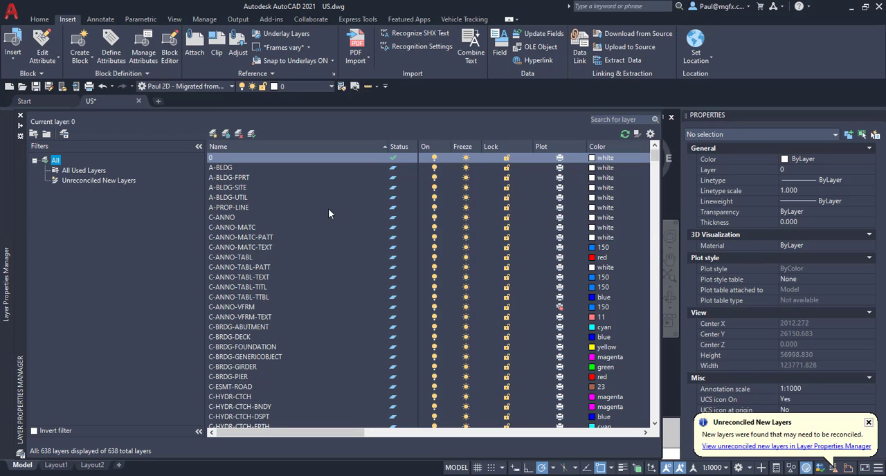
scroll(down, 3)
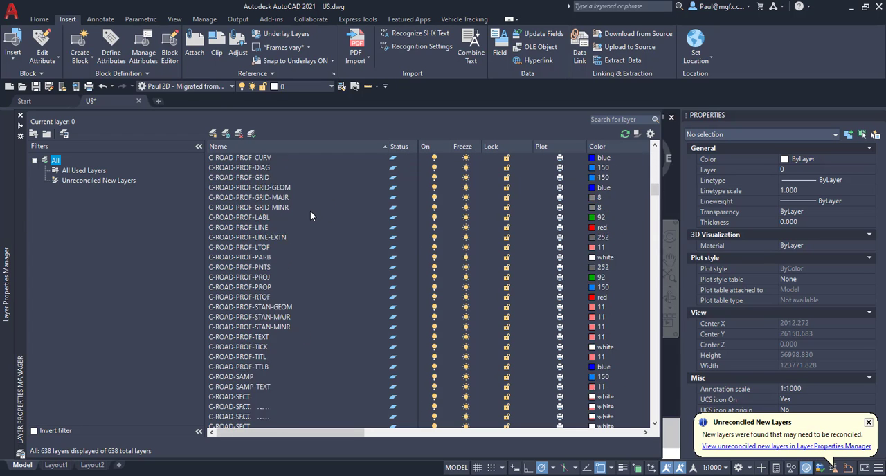
scroll(down, 3)
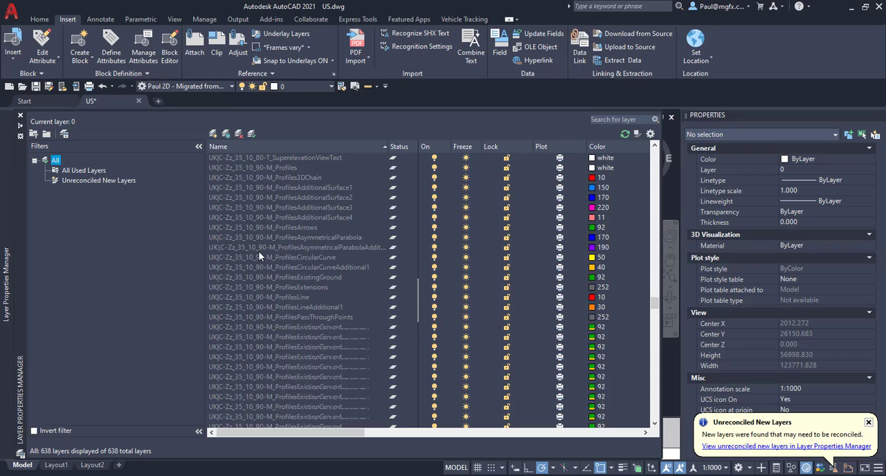
scroll(down, 3)
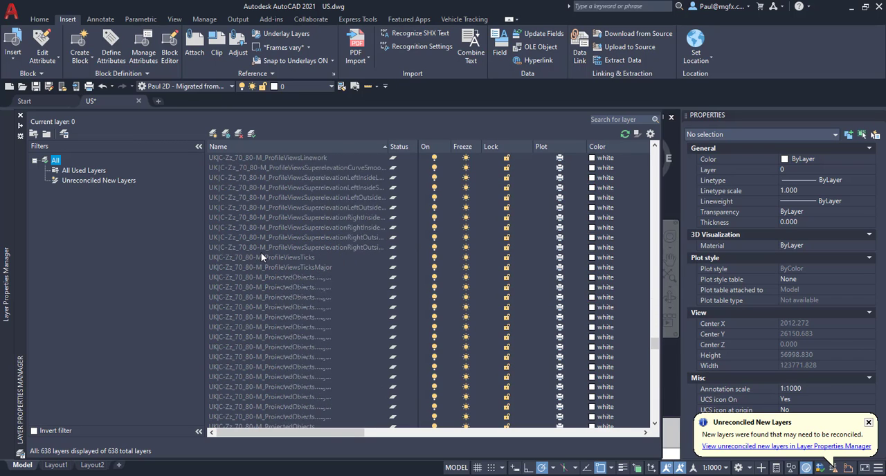
right_click(58, 161)
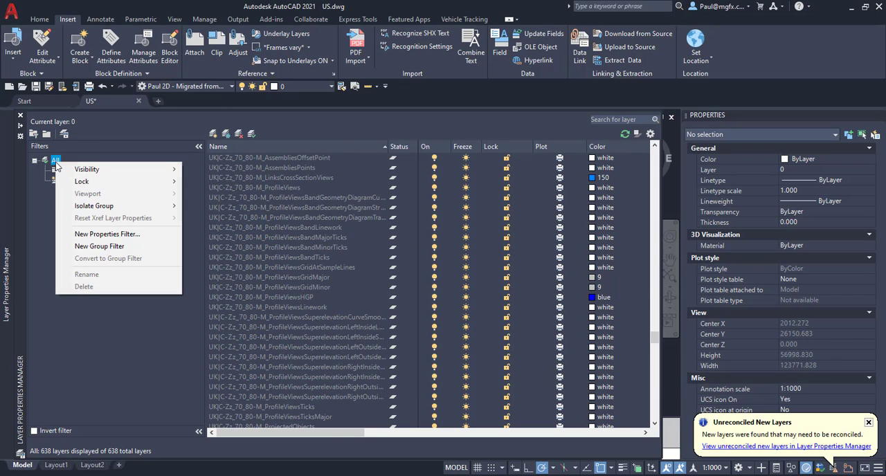
mouse_move(108, 234)
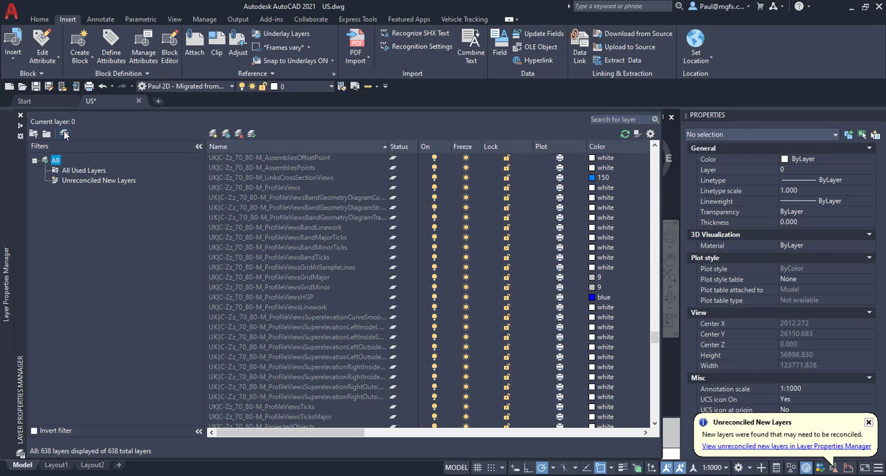
click(64, 134)
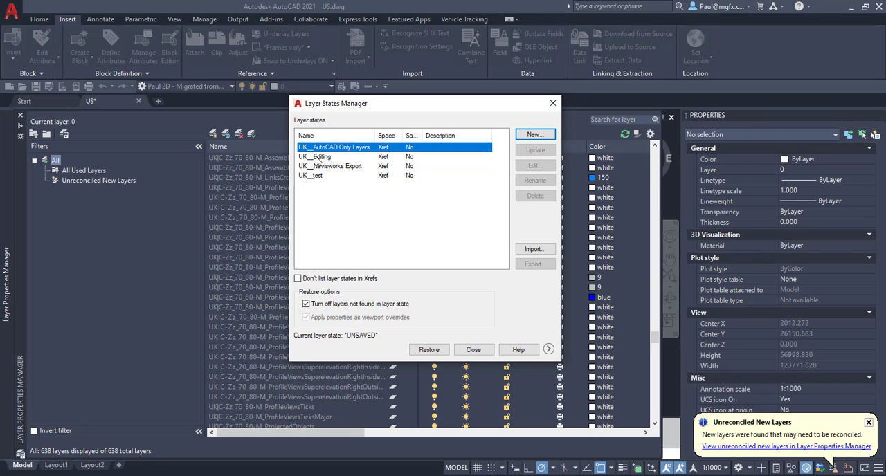
mouse_move(305, 166)
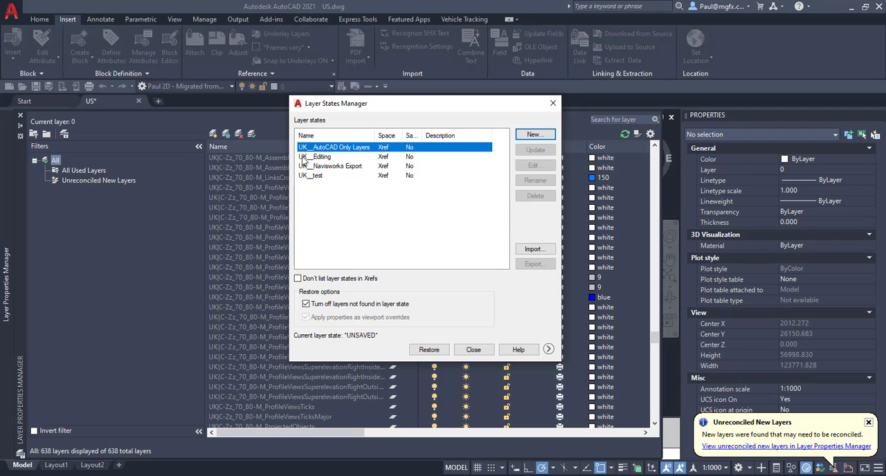
Step: Select UK_Editing, UK_Navisworks Export and UK_AutoCAD Only Layers in turn, then close the window
click(321, 157)
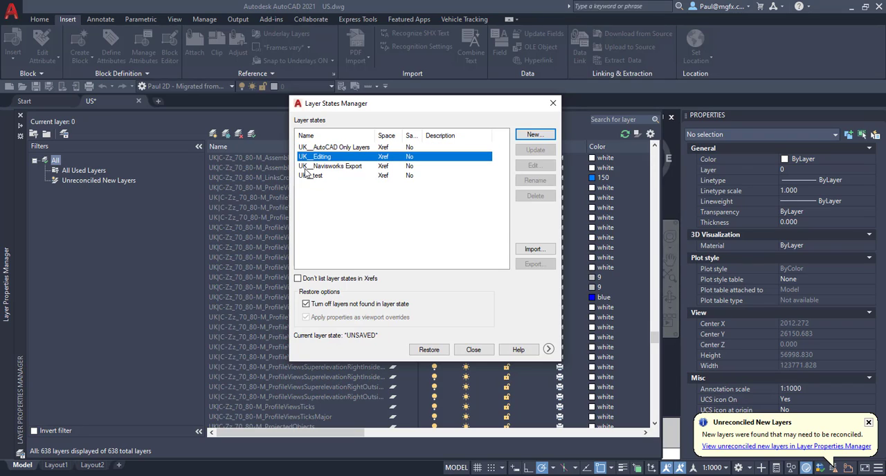
click(345, 166)
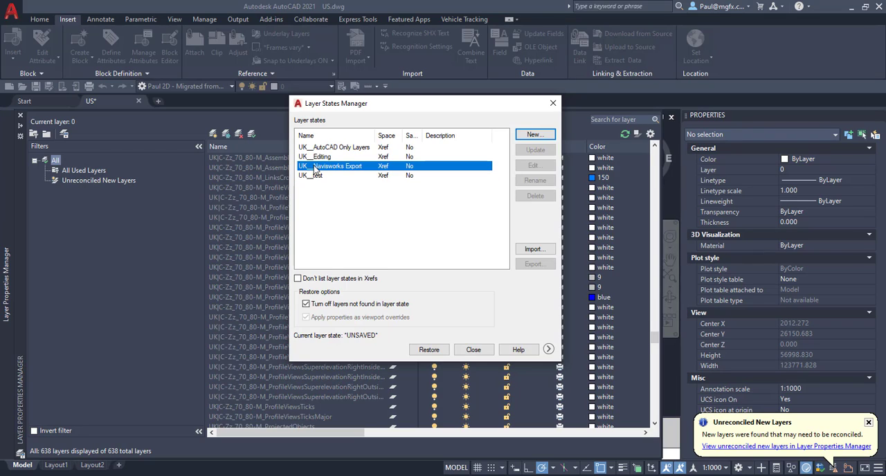
click(335, 146)
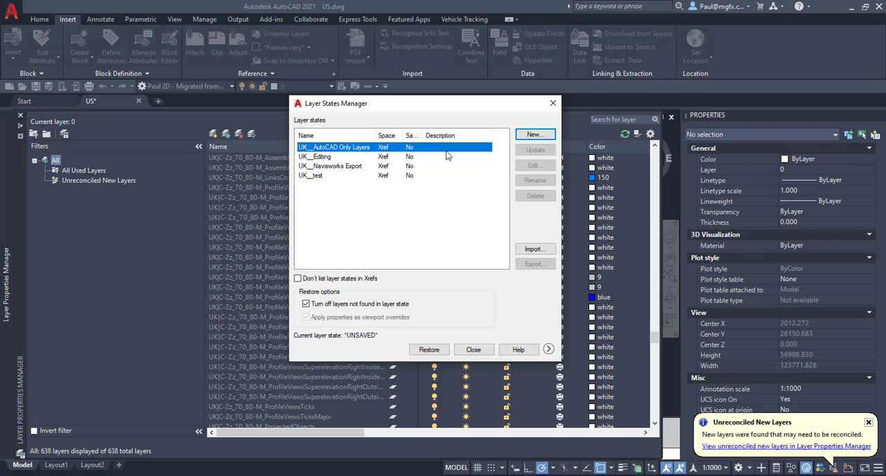
mouse_move(501, 234)
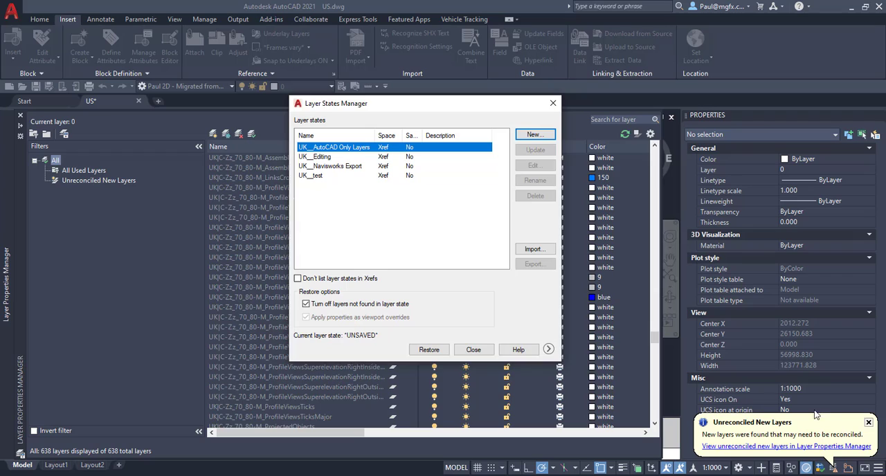
mouse_move(459, 298)
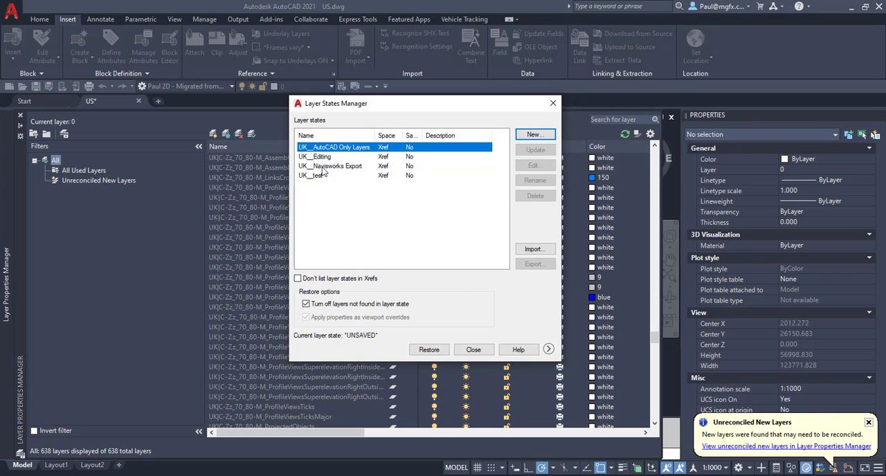
mouse_move(583, 125)
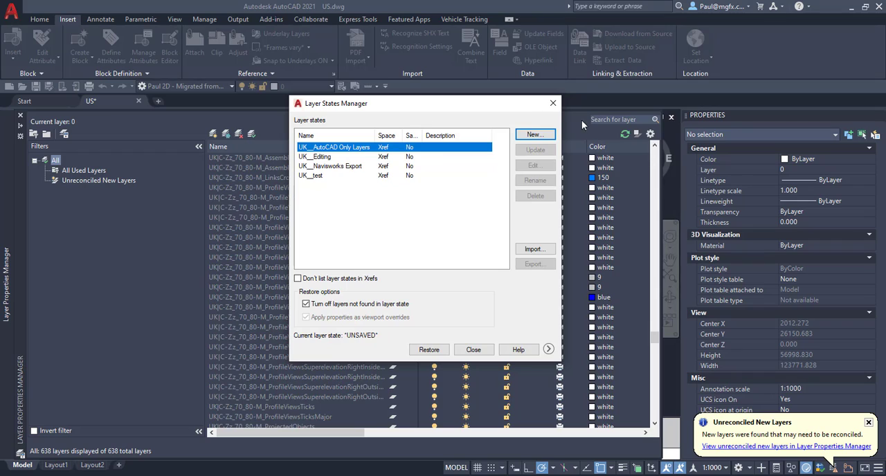
mouse_move(491, 130)
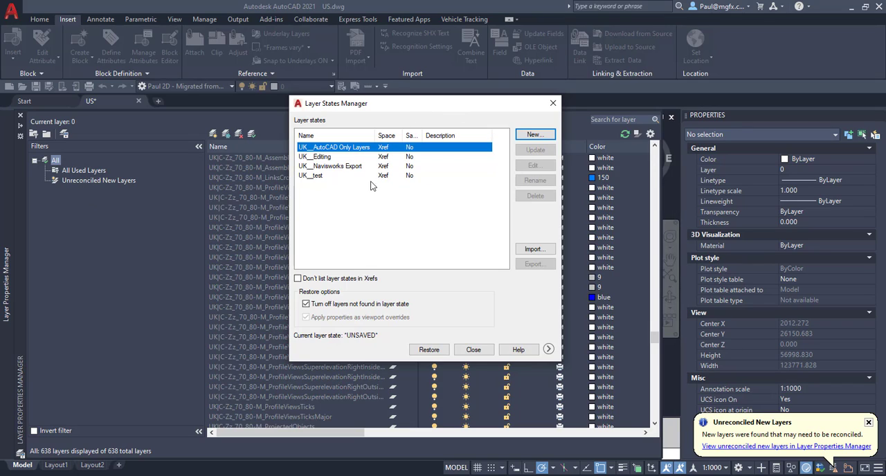
mouse_move(554, 103)
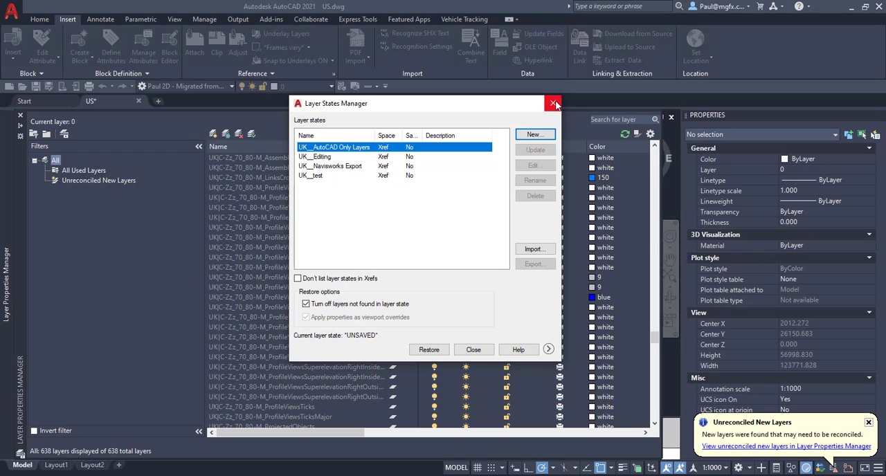
mouse_move(553, 103)
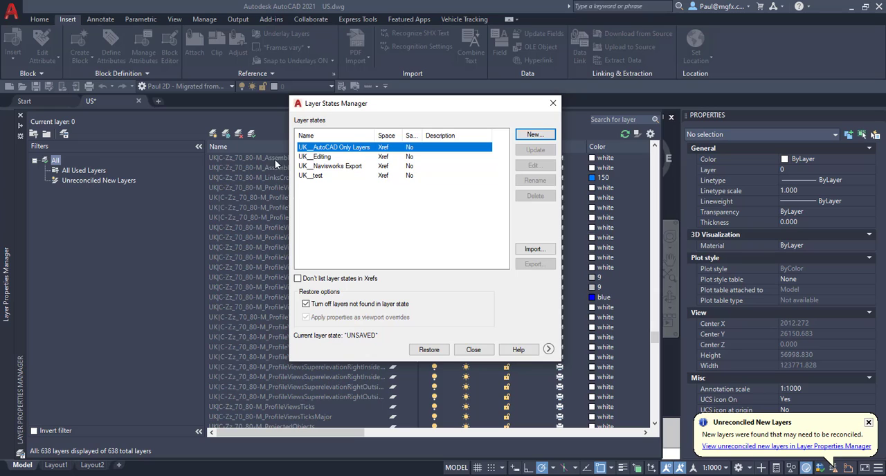
click(474, 349)
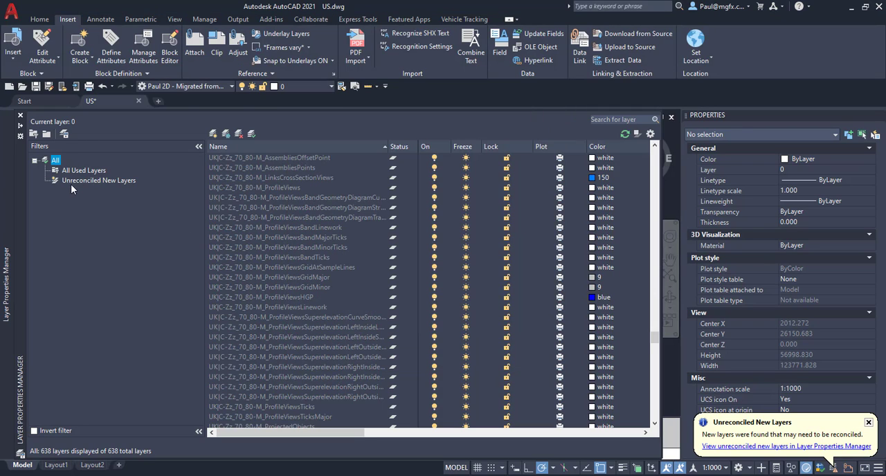
mouse_move(86, 221)
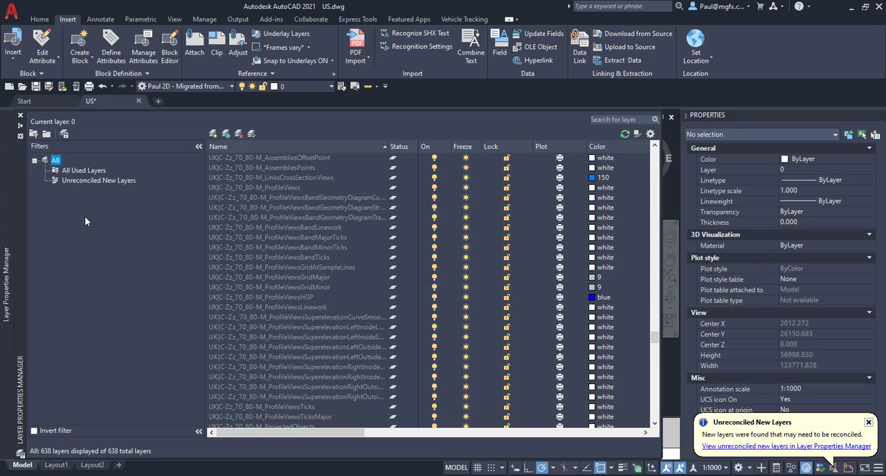
mouse_move(67, 171)
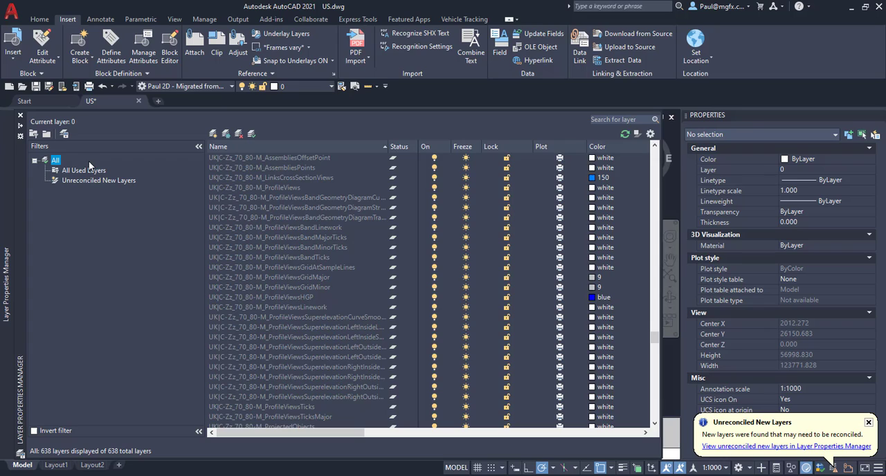
mouse_move(97, 173)
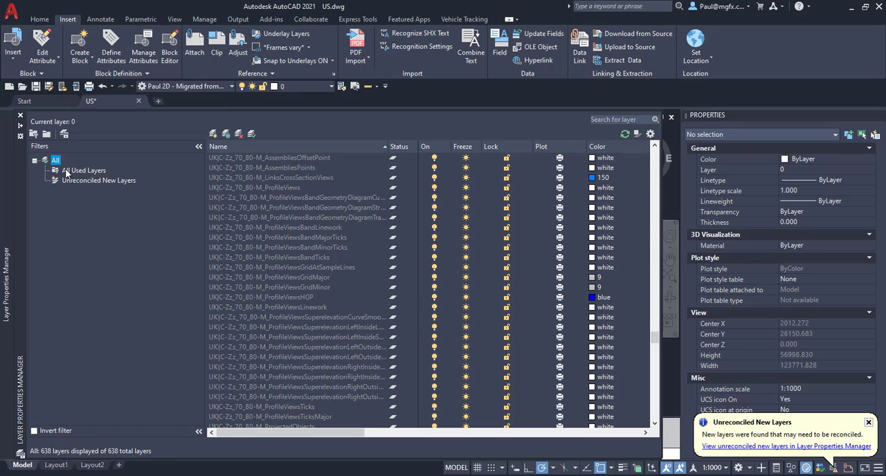
Step: Reopen the Layer States Manager listing the four UK xref layer states
click(64, 134)
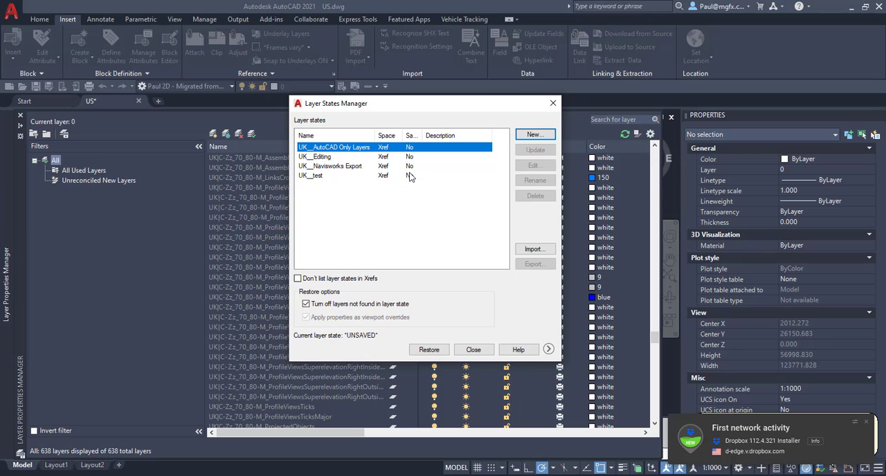
mouse_move(554, 103)
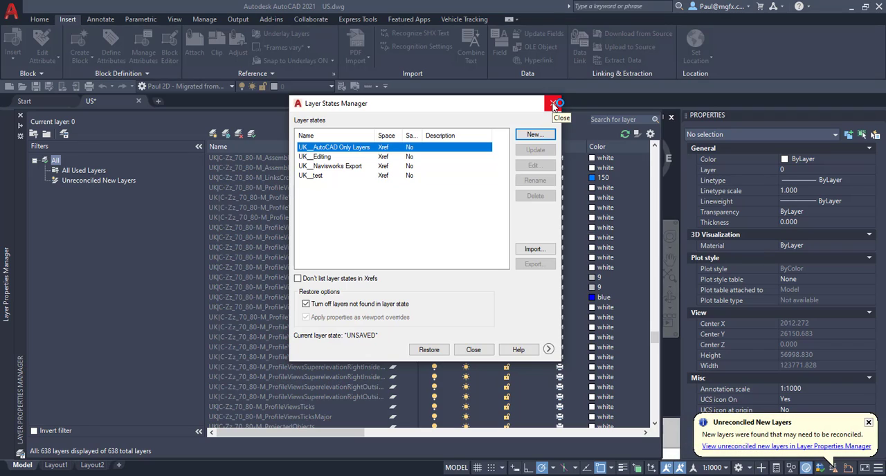
Step: Close the Layer States Manager, leaving the US drawing's 638 layers listed
click(553, 104)
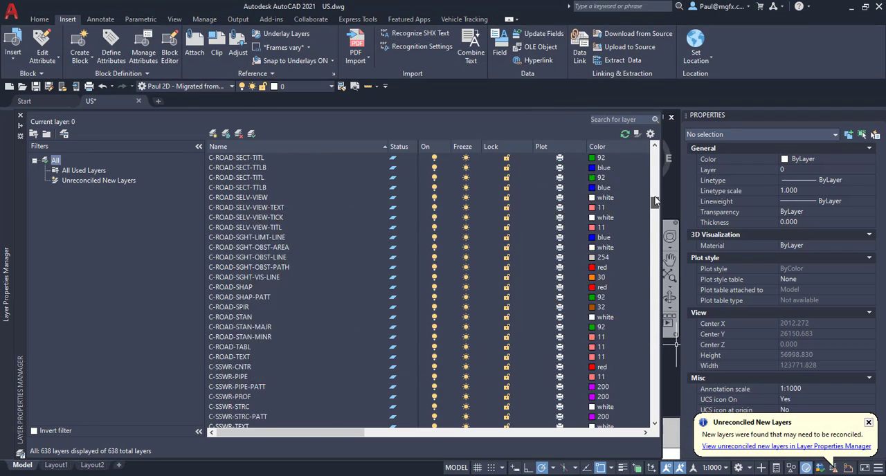
scroll(down, 3)
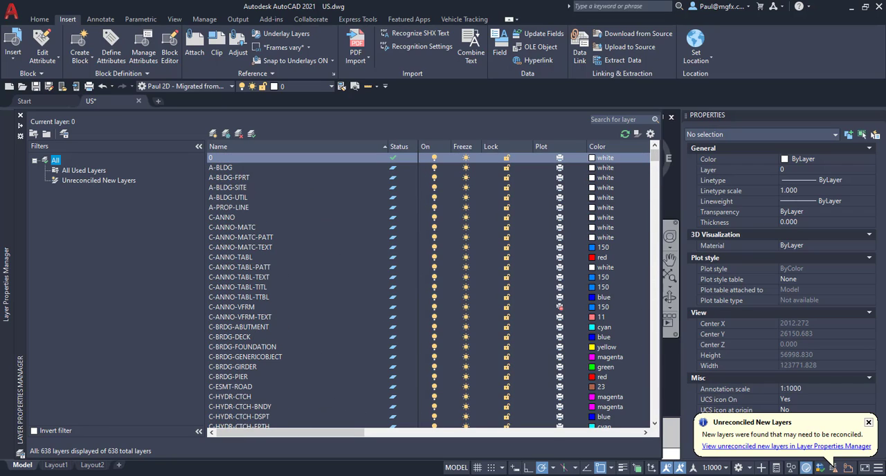
mouse_move(545, 388)
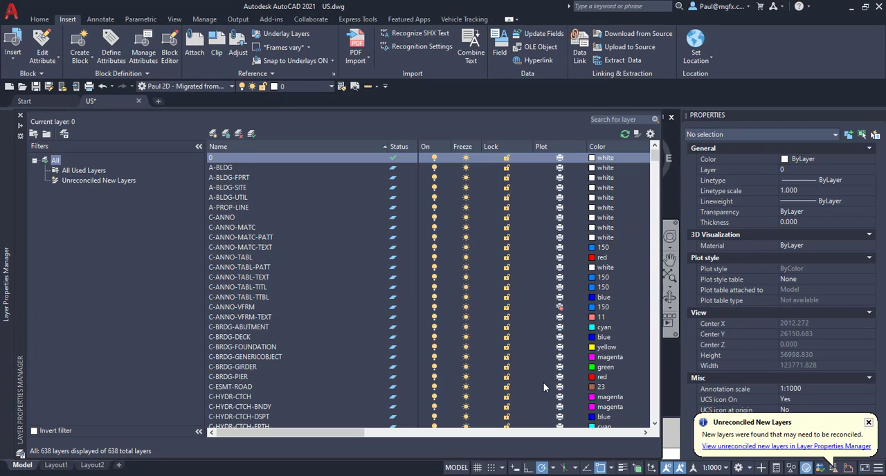